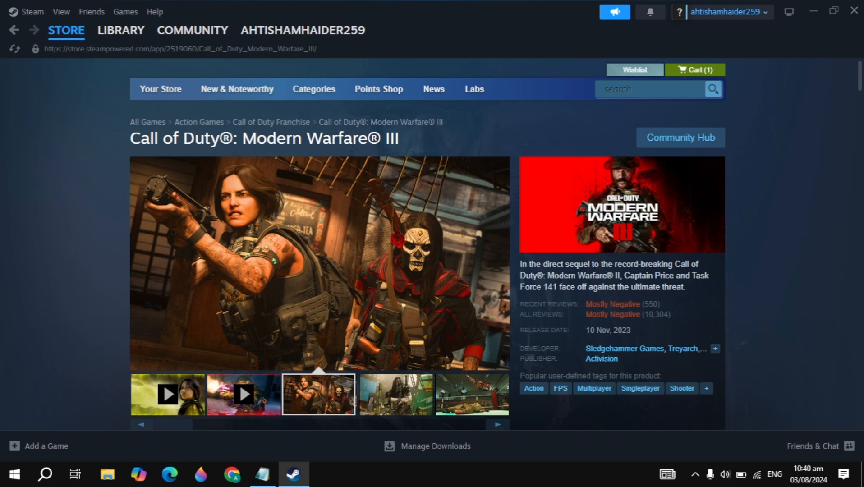
pyautogui.moveTo(436, 184)
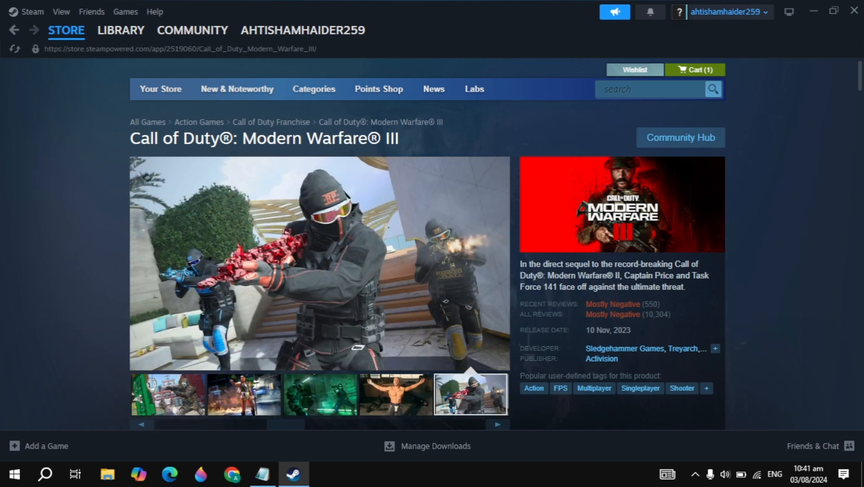
# Step: Show THE FINALS' game page from the Steam library
pyautogui.click(121, 30)
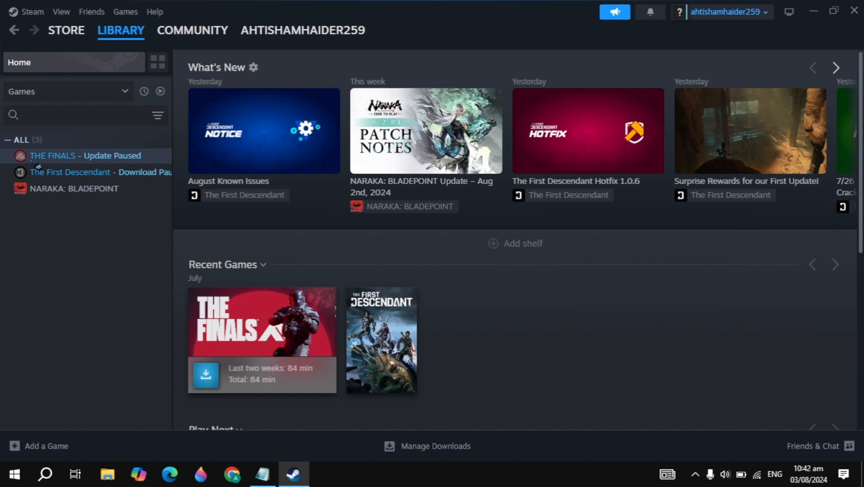
pyautogui.click(83, 155)
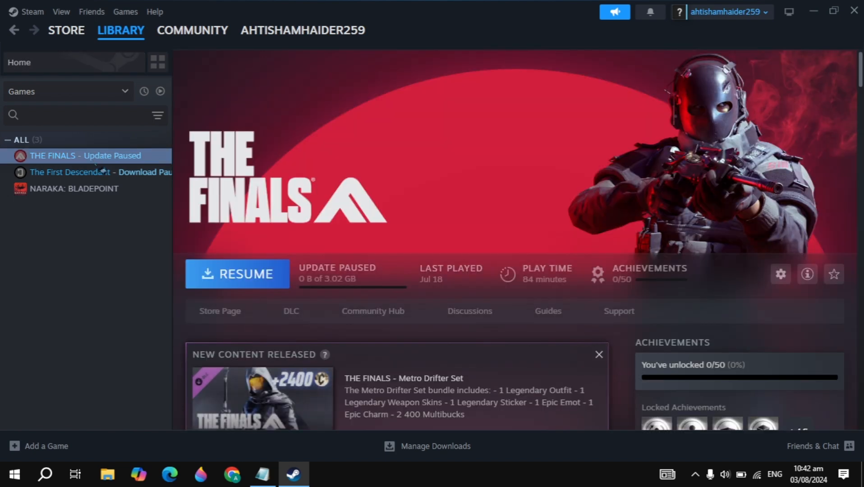
pyautogui.moveTo(780, 274)
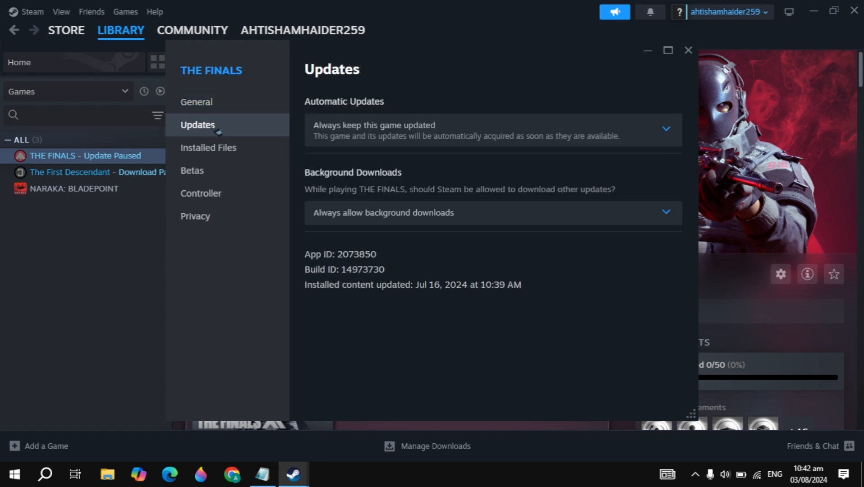
pyautogui.moveTo(446, 274)
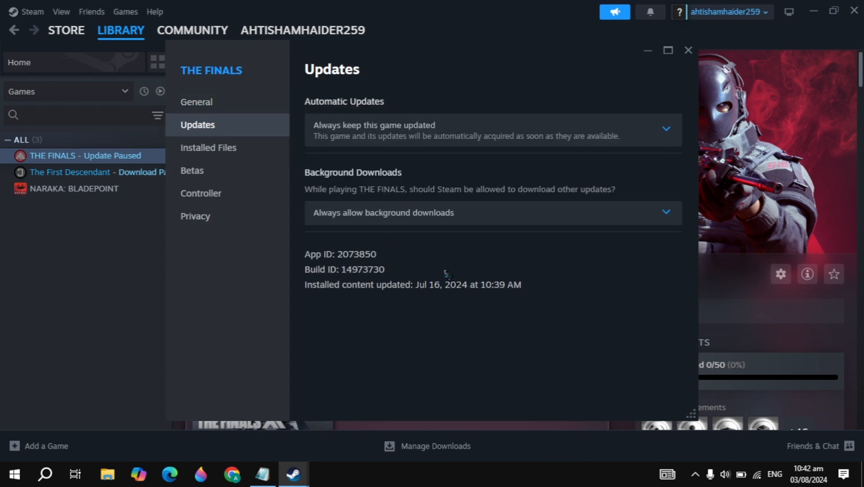
# Step: View THE FINALS' Installed Files settings (33.8 GB) and close the Properties window
pyautogui.click(208, 147)
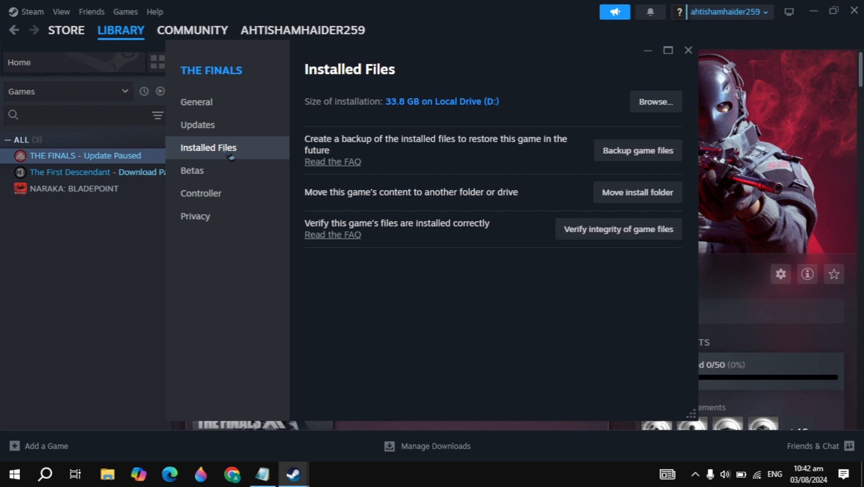
pyautogui.moveTo(619, 229)
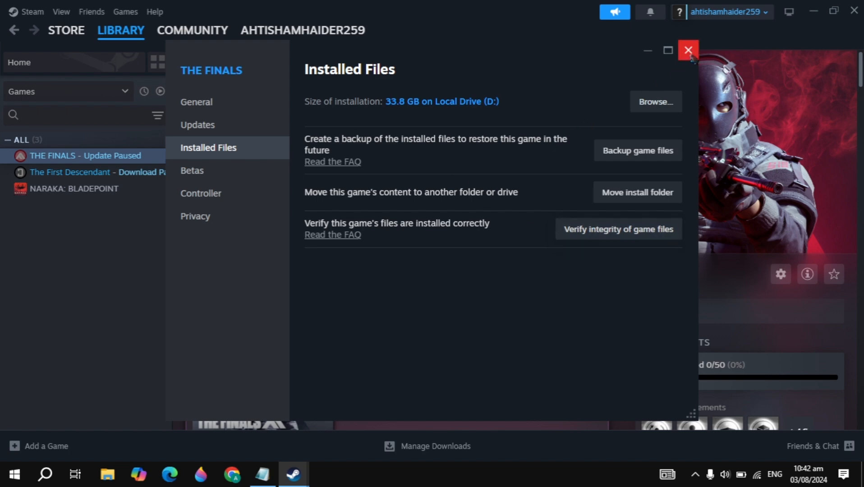
pyautogui.click(687, 51)
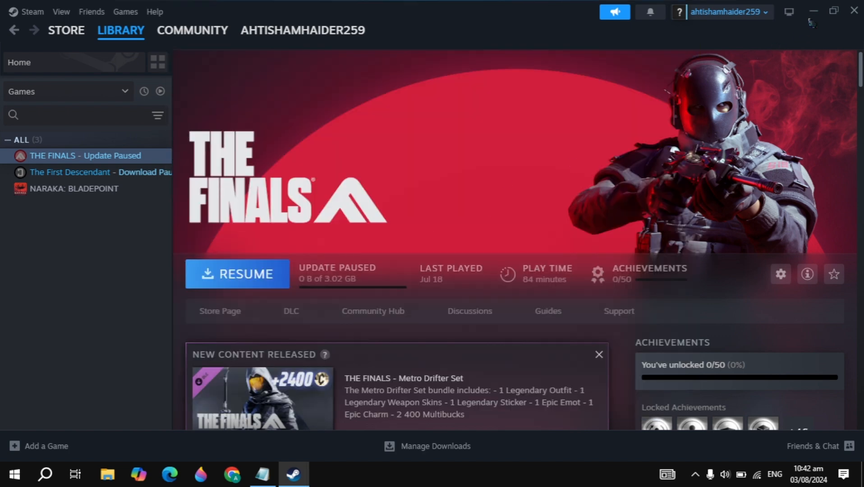
# Step: Minimise Steam and find Control Panel through Windows Search
pyautogui.click(812, 11)
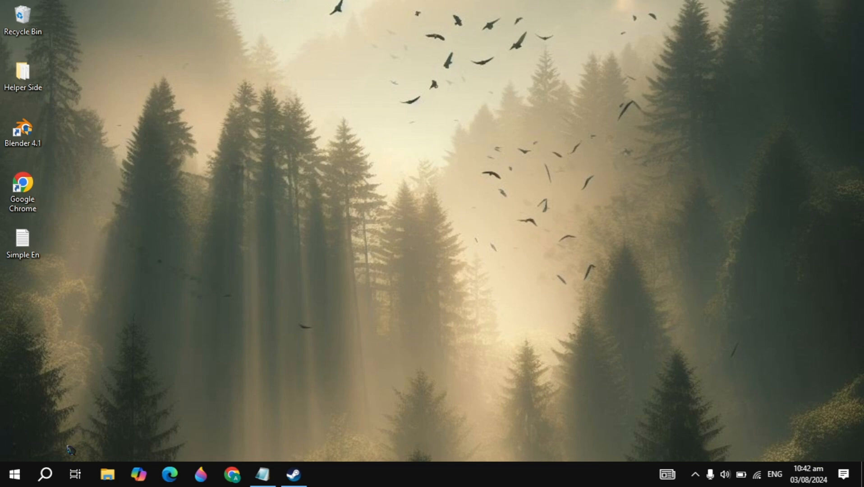
pyautogui.click(45, 473)
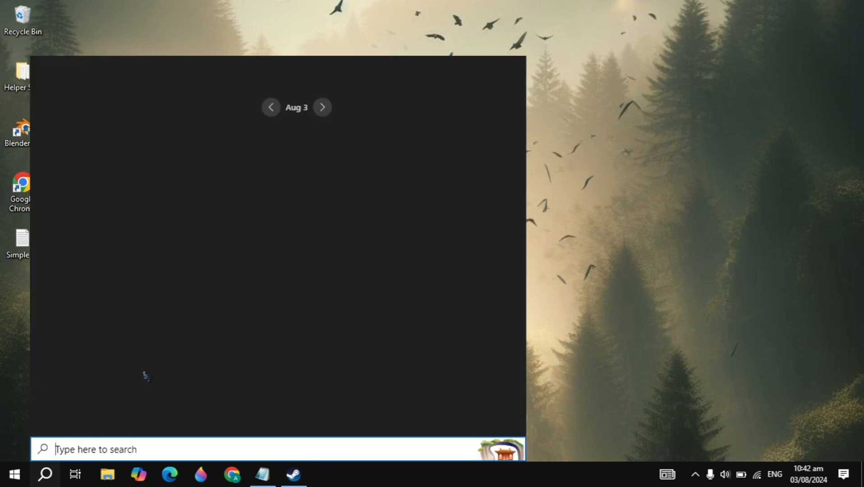
pyautogui.write('controrl')
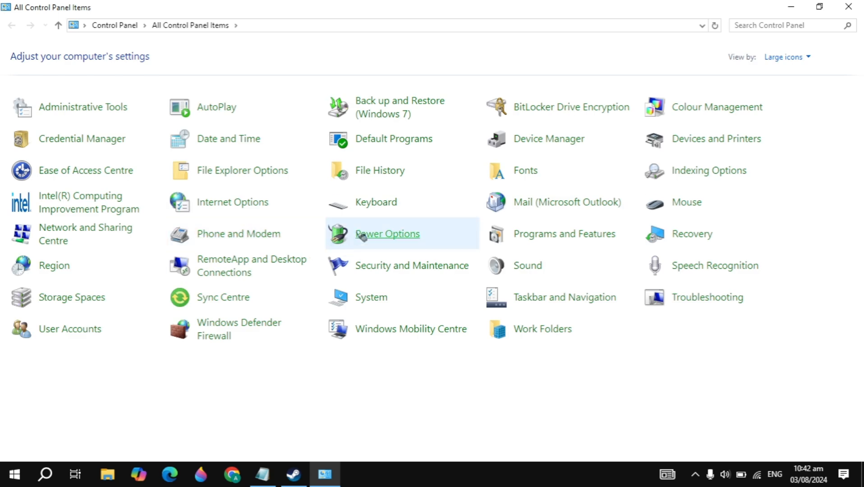
# Step: View Control Panel by category and reach the Network and Sharing Centre via Network and Internet
pyautogui.click(786, 57)
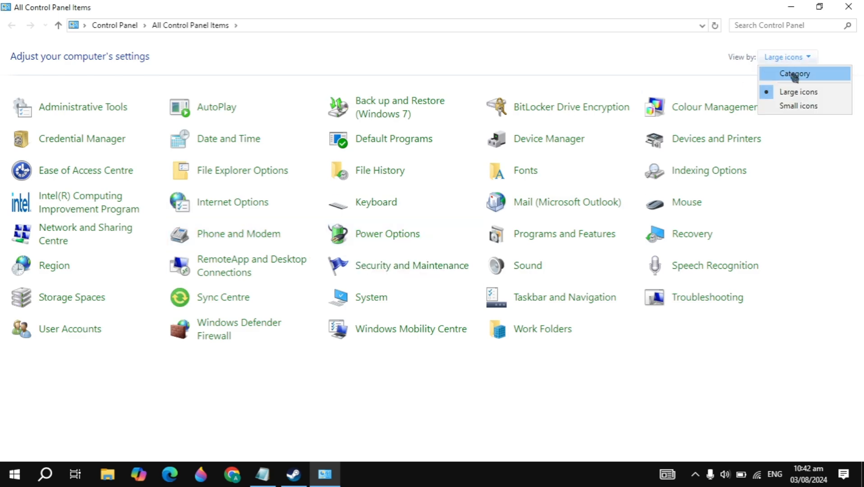
pyautogui.click(795, 74)
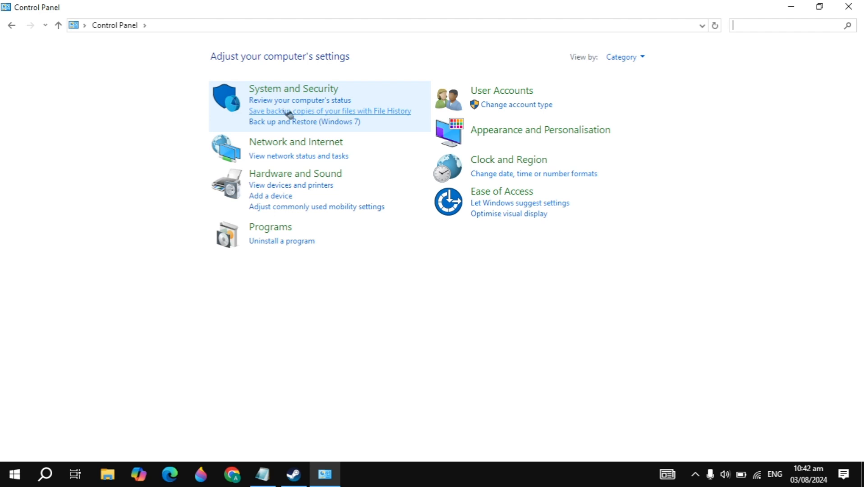
pyautogui.click(295, 142)
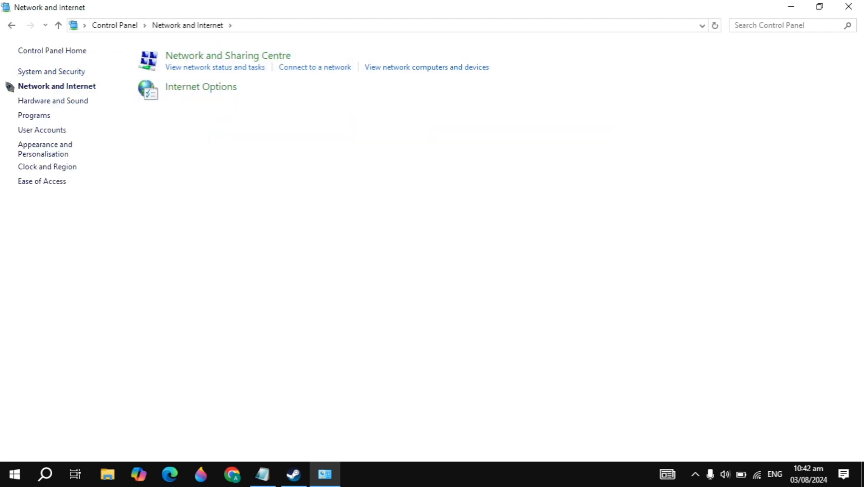
pyautogui.click(228, 55)
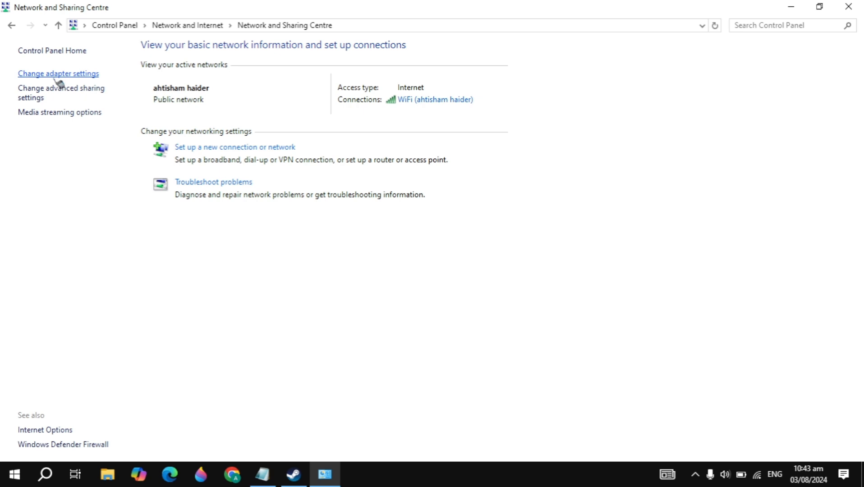
pyautogui.moveTo(93, 77)
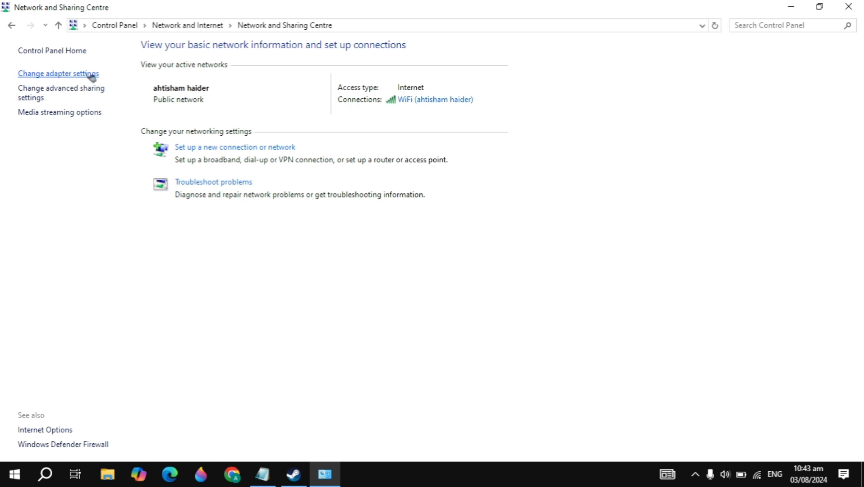
# Step: Show the network adapters and bring up the WiFi adapter's properties
pyautogui.click(58, 73)
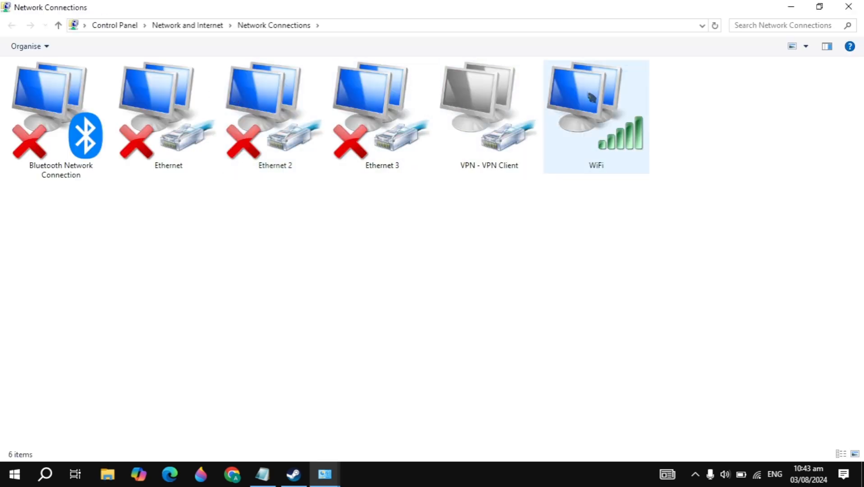
pyautogui.rightClick(595, 110)
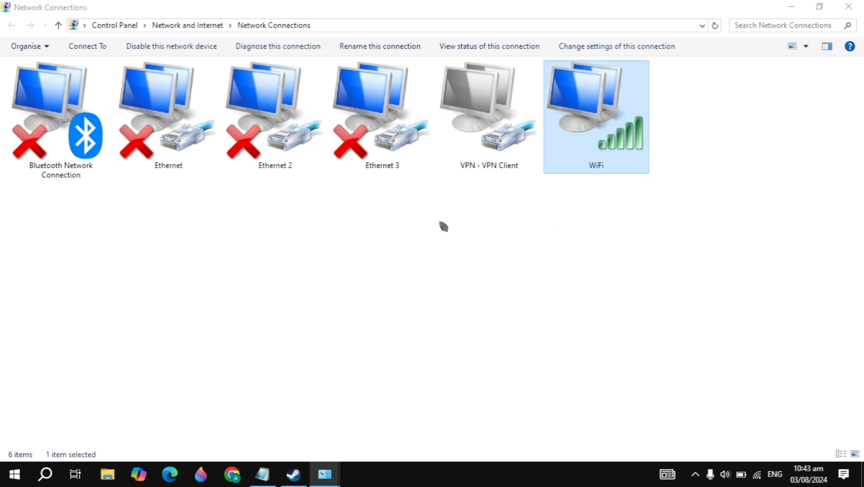
pyautogui.doubleClick(596, 104)
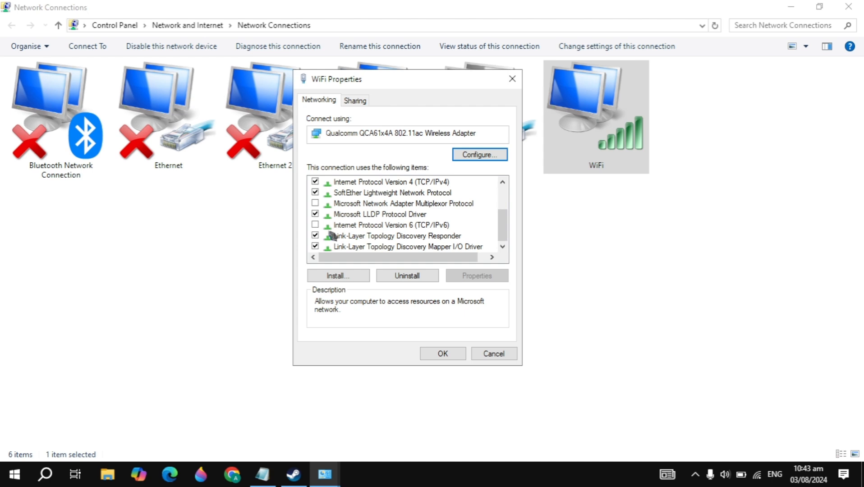
# Step: Uncheck Internet Protocol Version 6 and select Internet Protocol Version 4
pyautogui.click(391, 224)
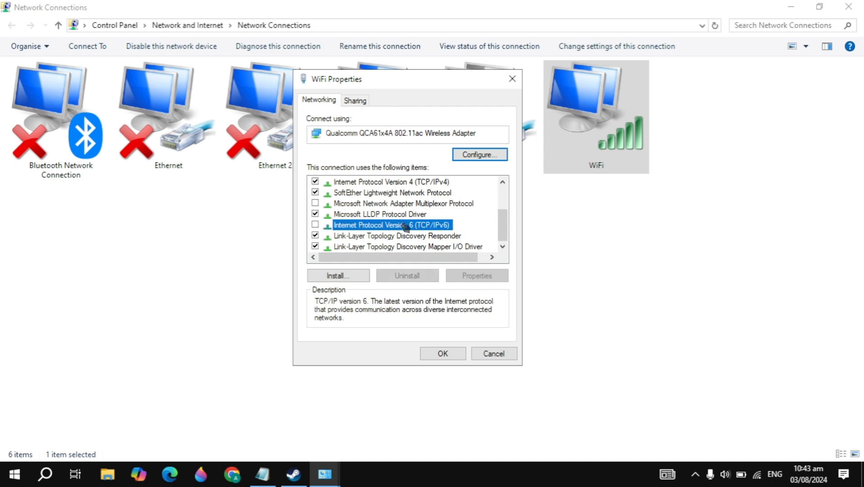
pyautogui.moveTo(357, 230)
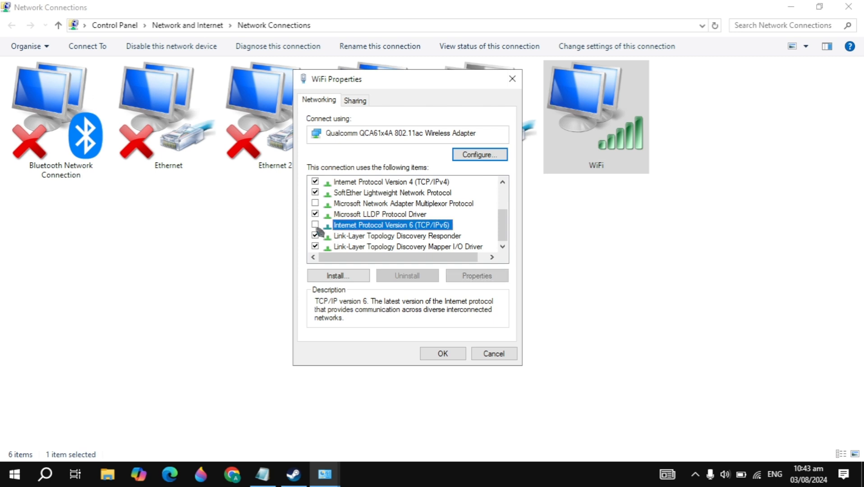
pyautogui.scroll(3)
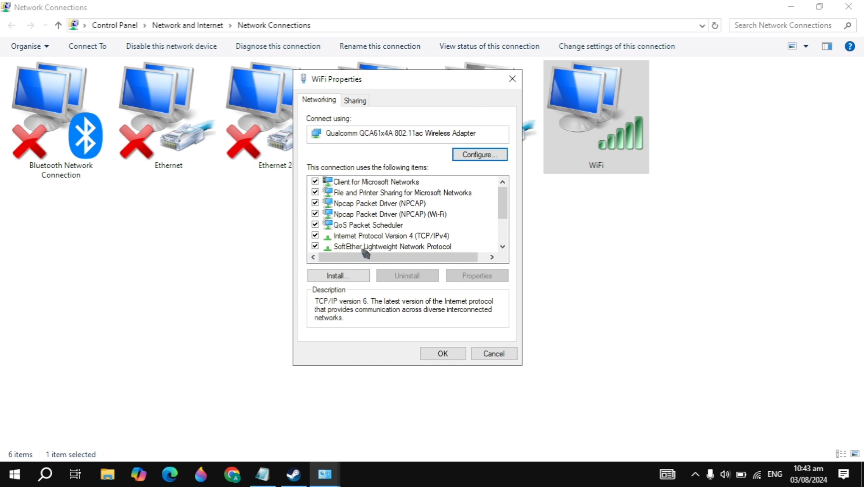
pyautogui.click(388, 236)
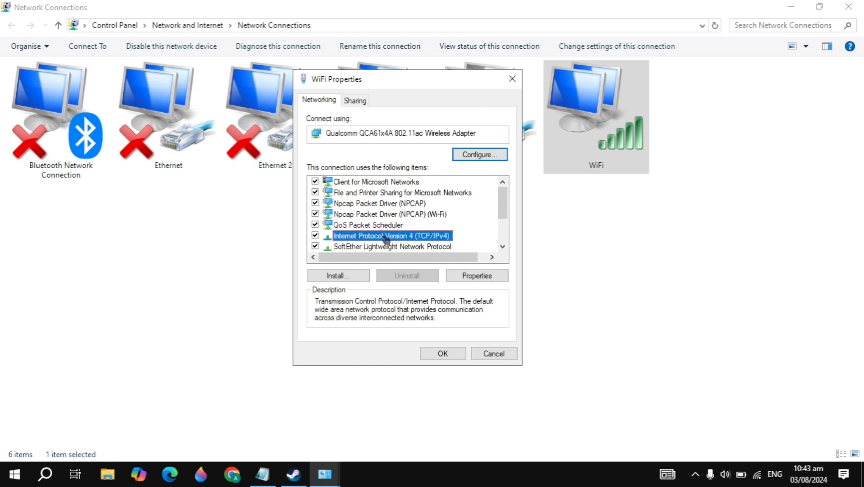
# Step: Set the IPv4 DNS servers to 8.8.8.8 and 8.8.4.4 and confirm
pyautogui.click(476, 275)
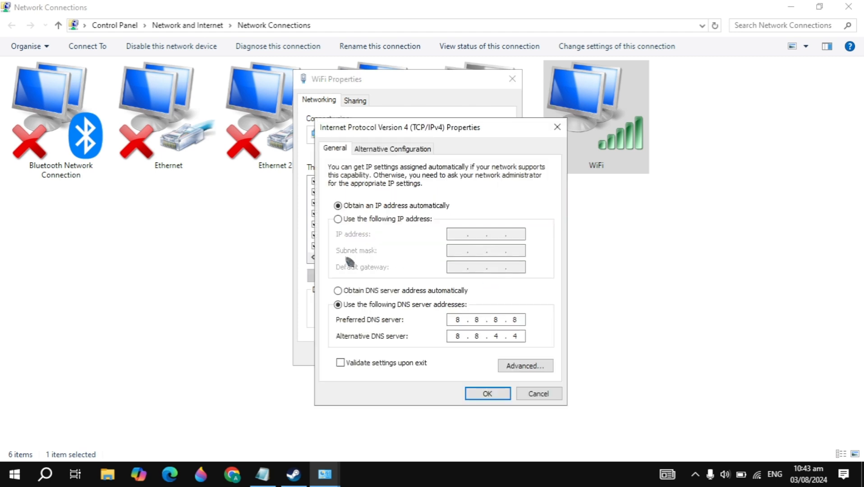
pyautogui.moveTo(424, 314)
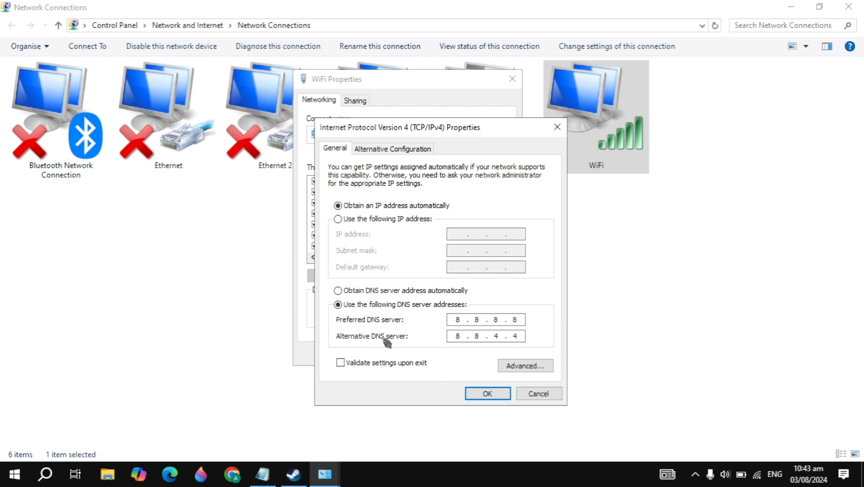
pyautogui.click(487, 393)
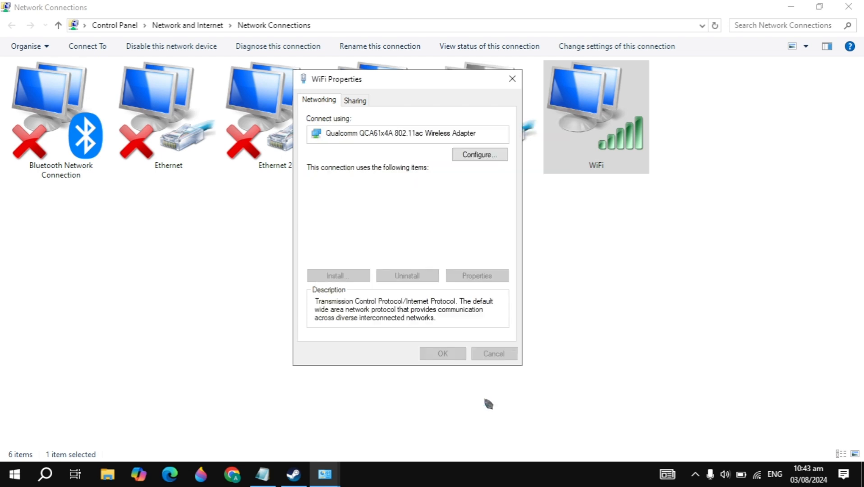
# Step: Apply the WiFi properties and close Control Panel, returning to the desktop
pyautogui.click(494, 353)
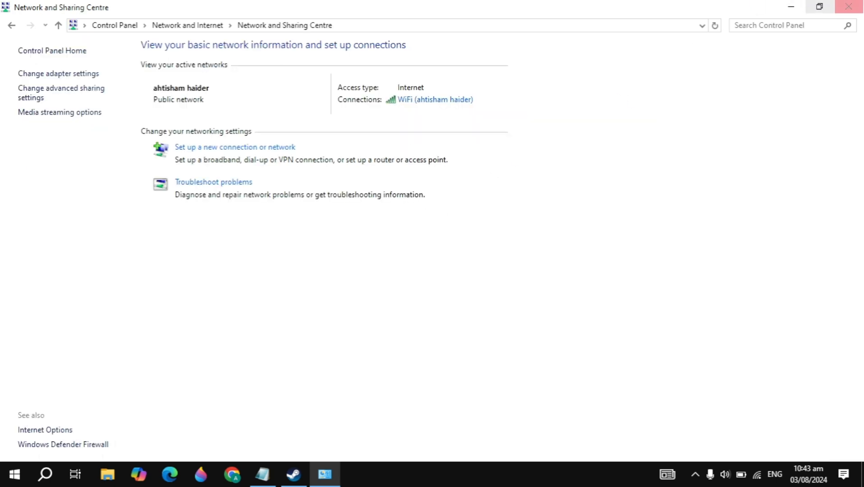
pyautogui.click(848, 7)
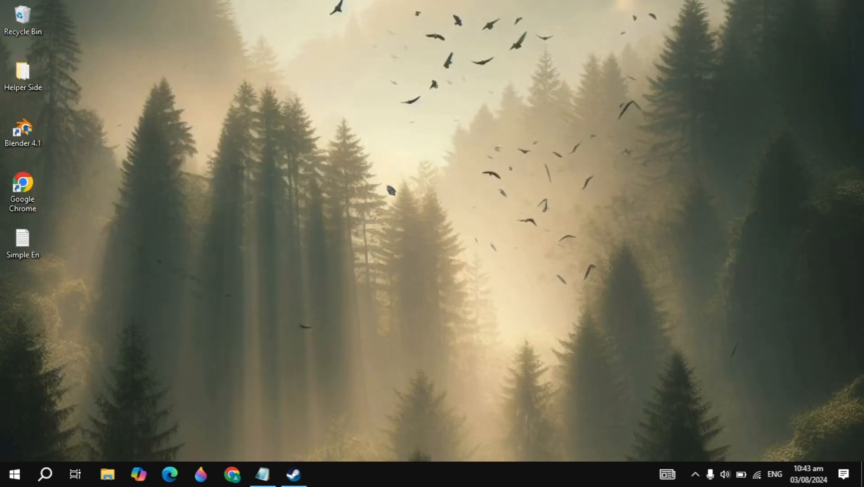